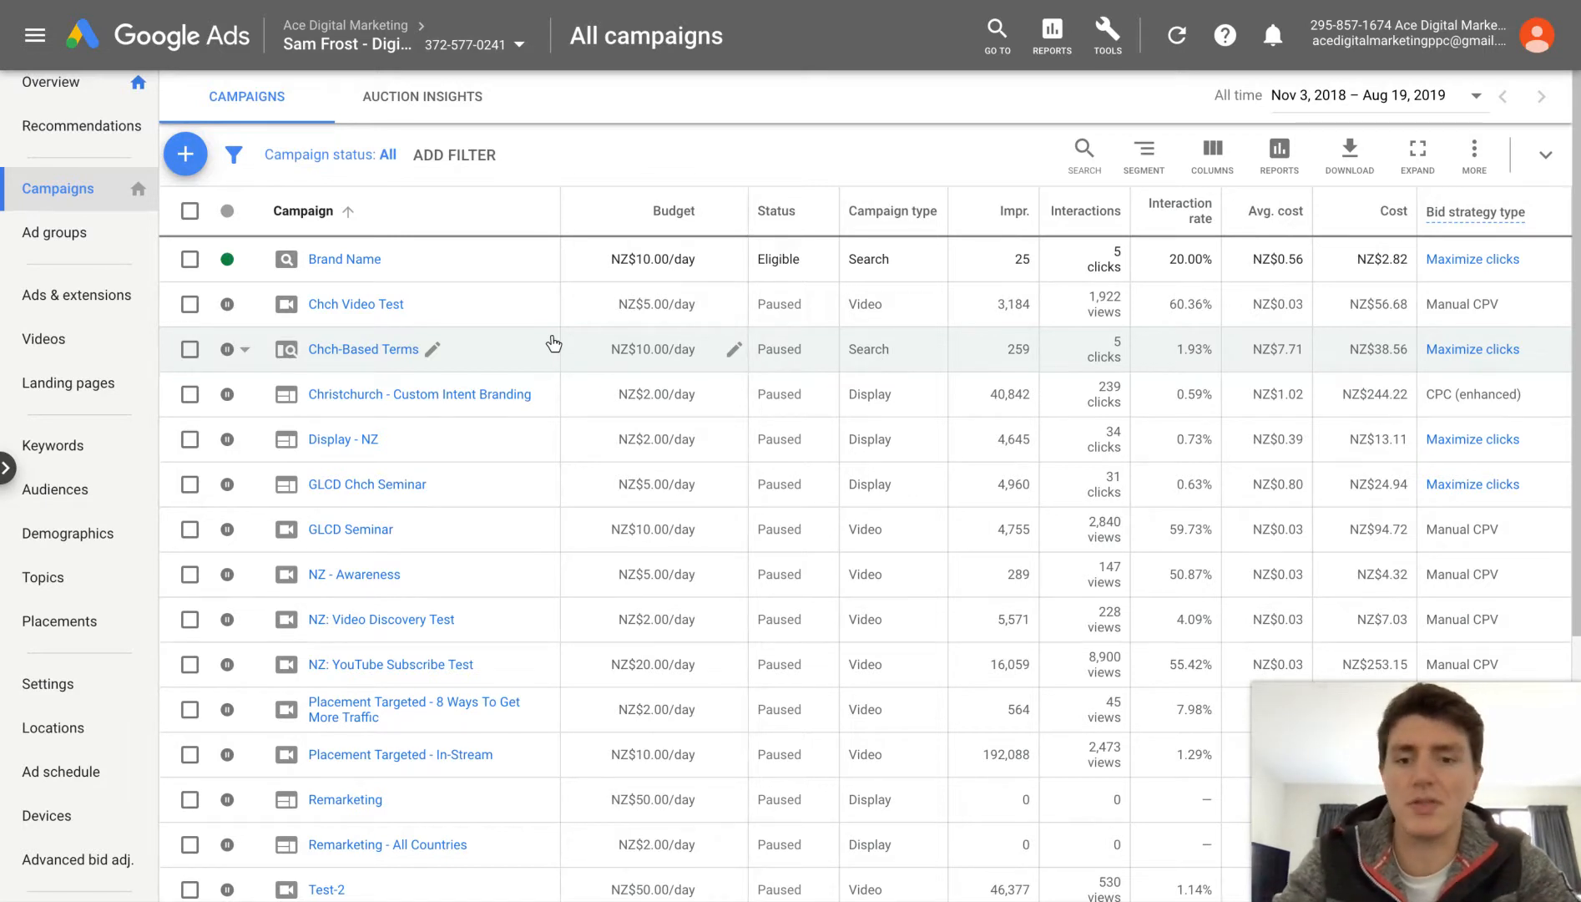
{"action": "mouse_move", "coordinate": [494, 242]}
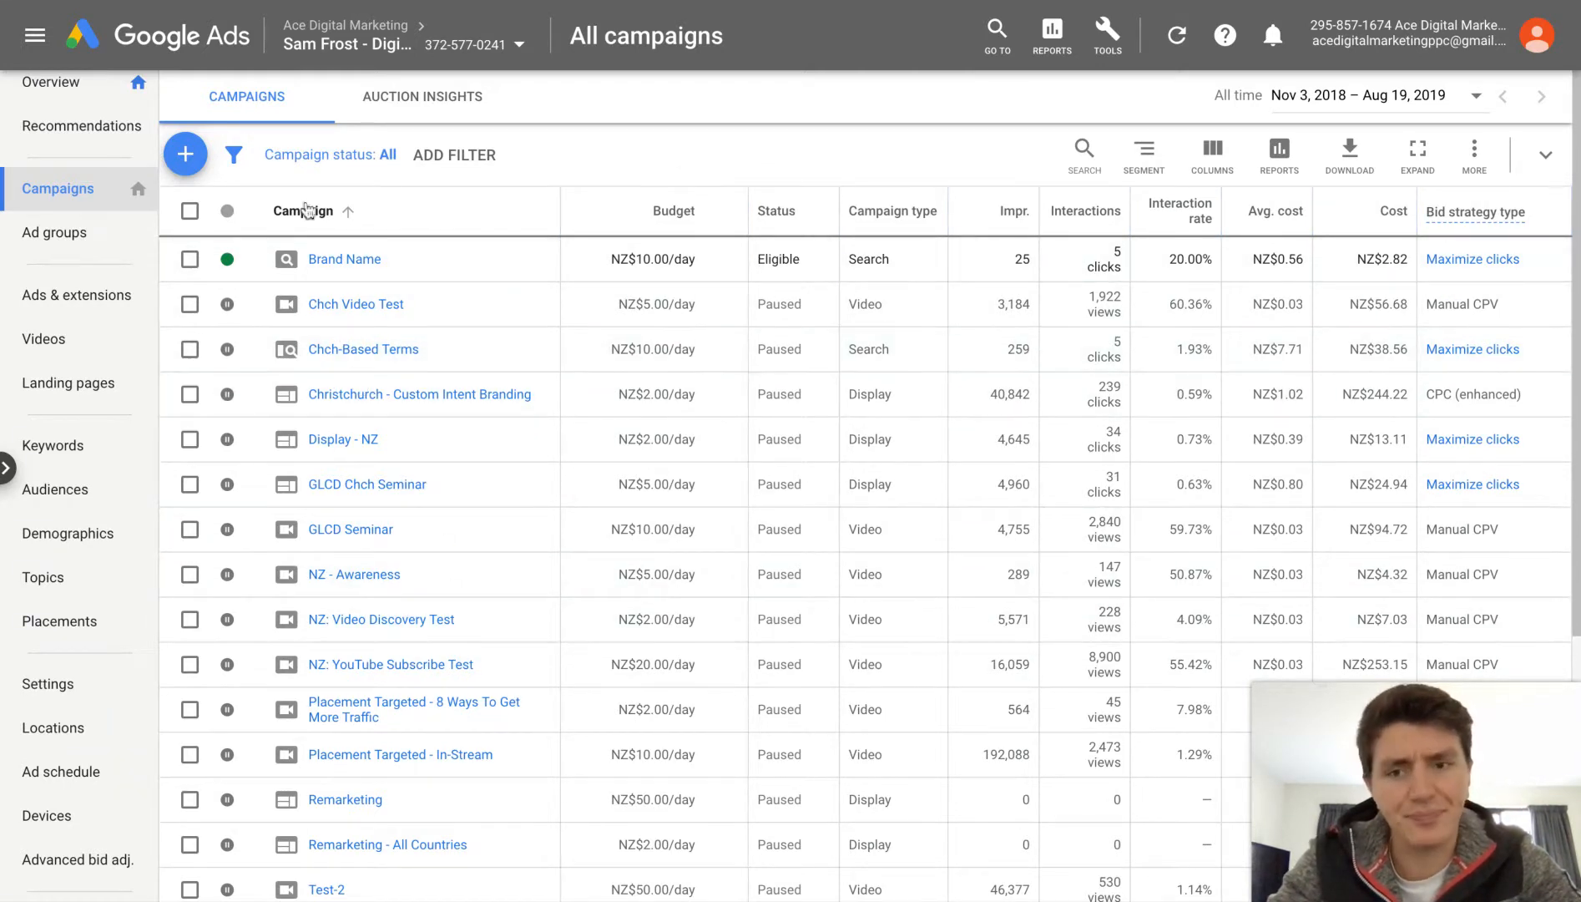
{"action": "mouse_move", "coordinate": [338, 304]}
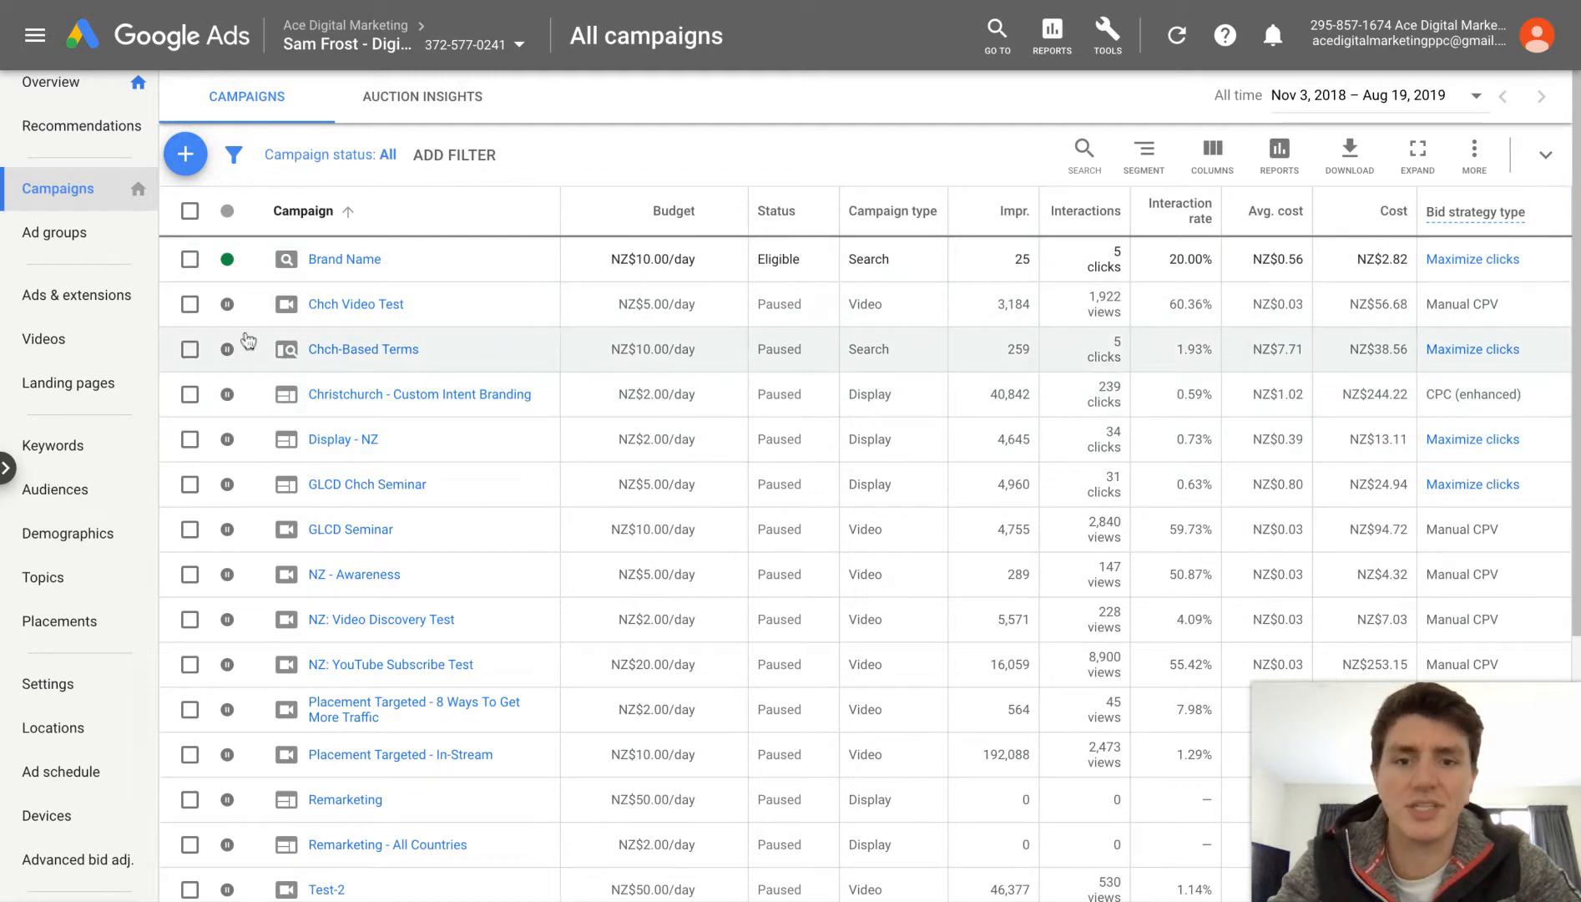
{"action": "mouse_move", "coordinate": [235, 305]}
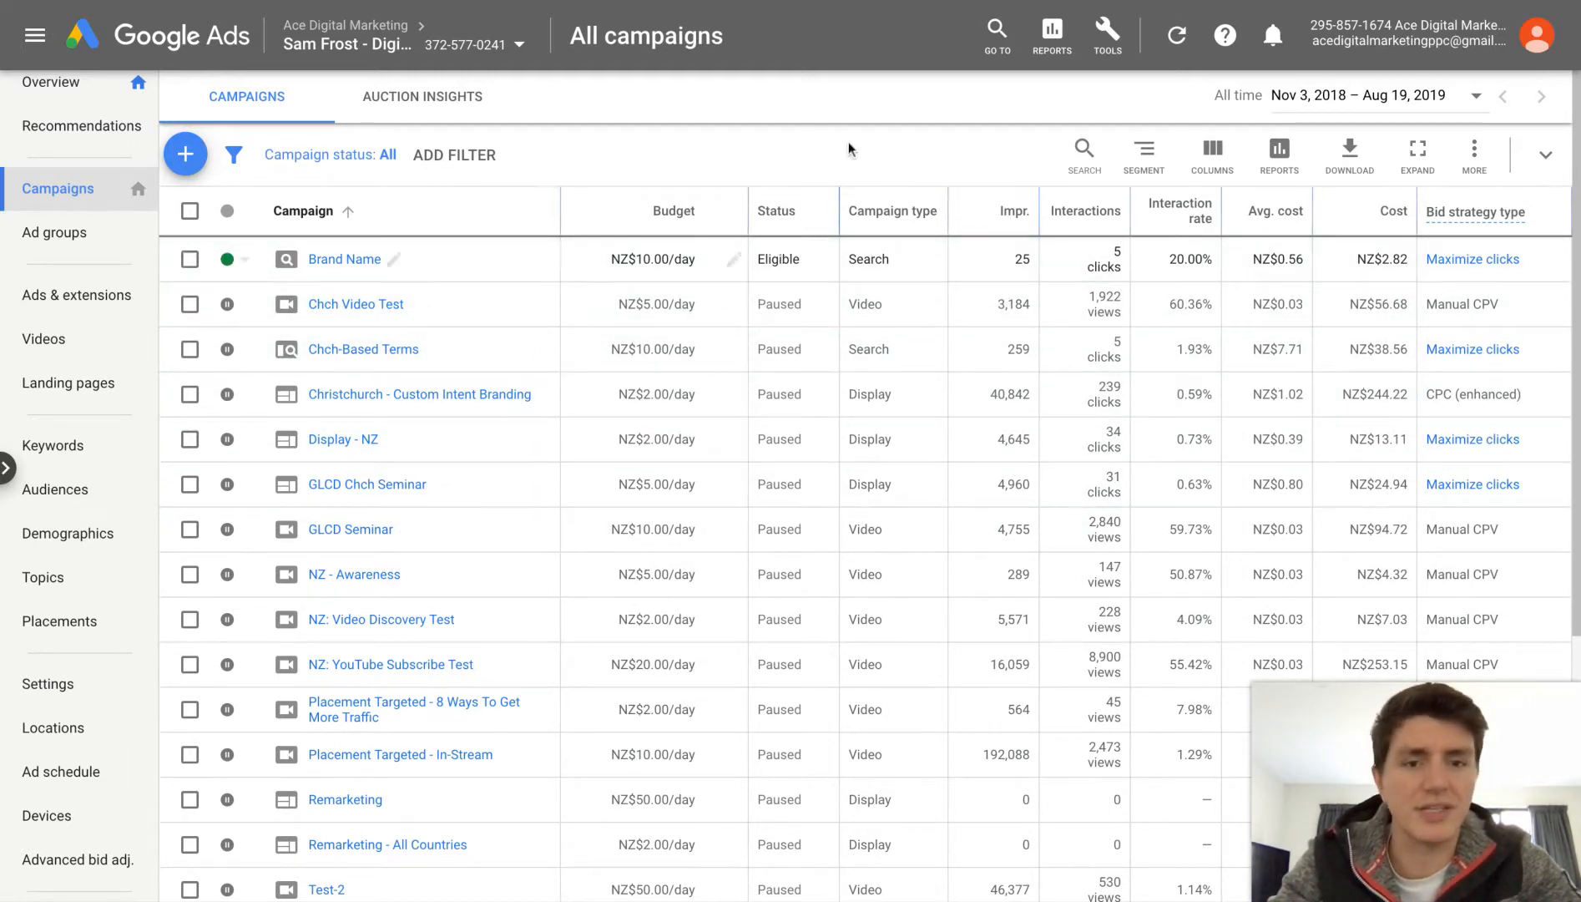
{"action": "mouse_move", "coordinate": [728, 364]}
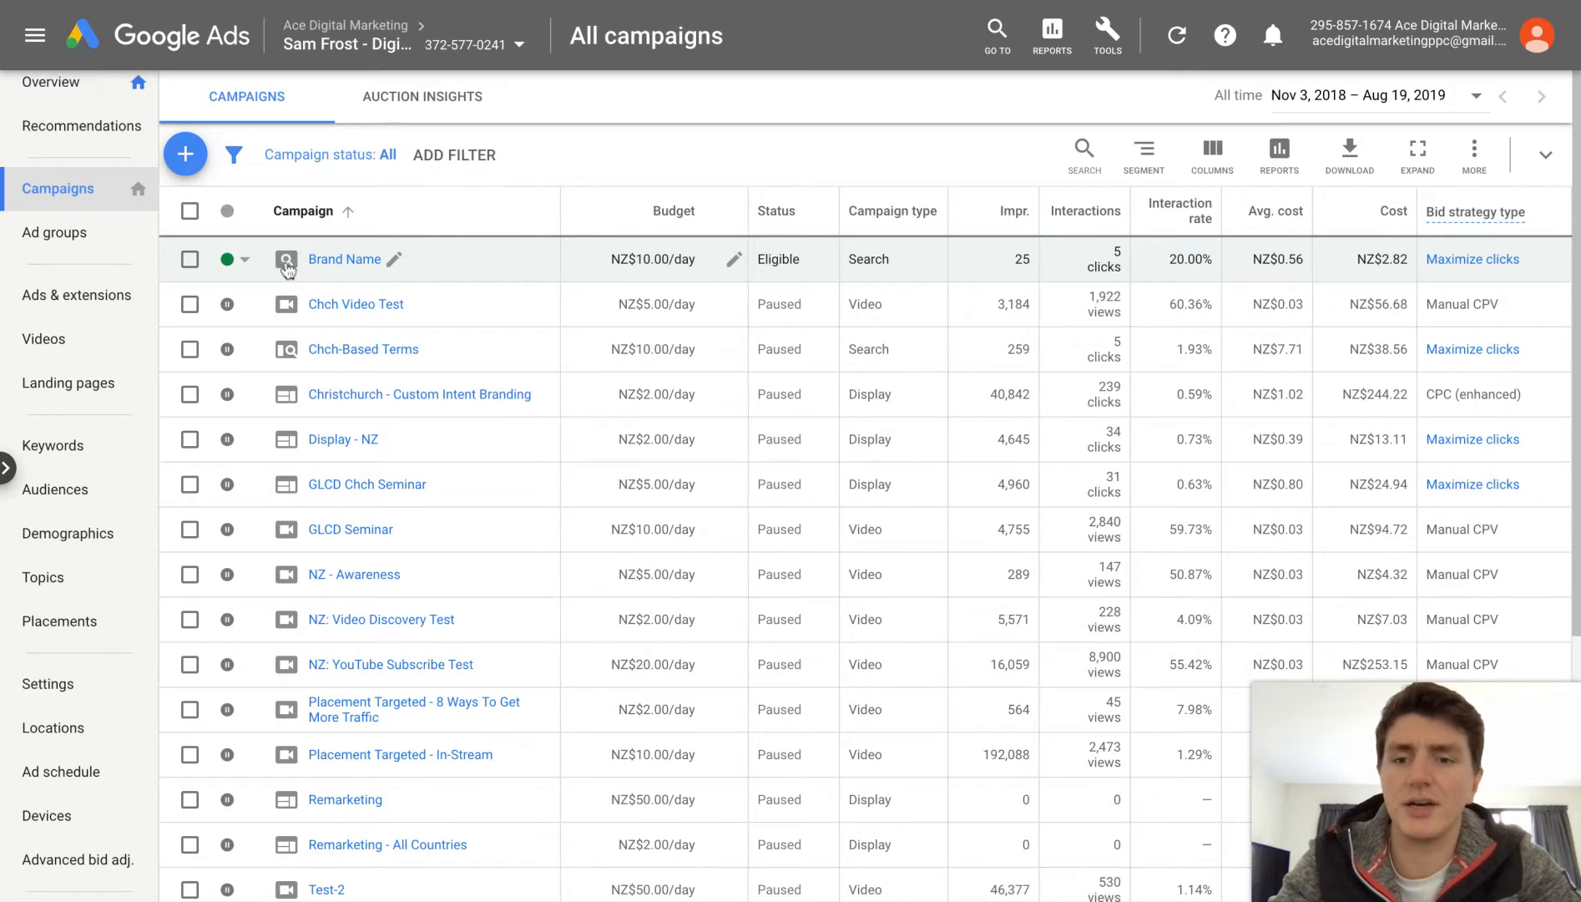
{"action": "mouse_move", "coordinate": [285, 275]}
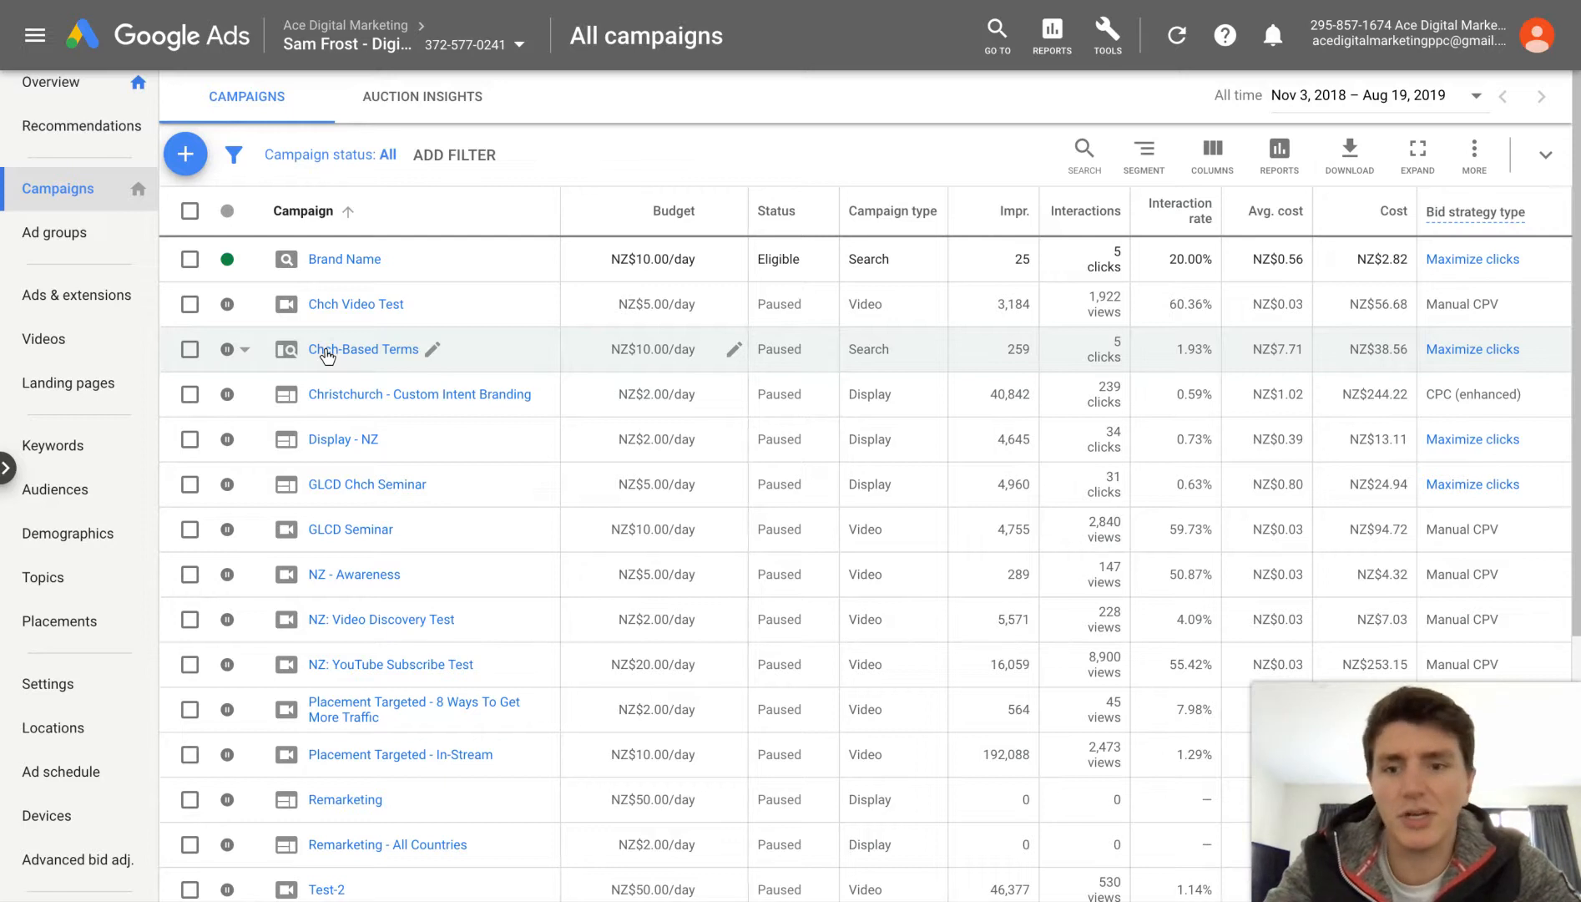
- Open the paused Chch-Based Terms campaign and go to its Settings page
{"action": "left_click", "coordinate": [364, 349]}
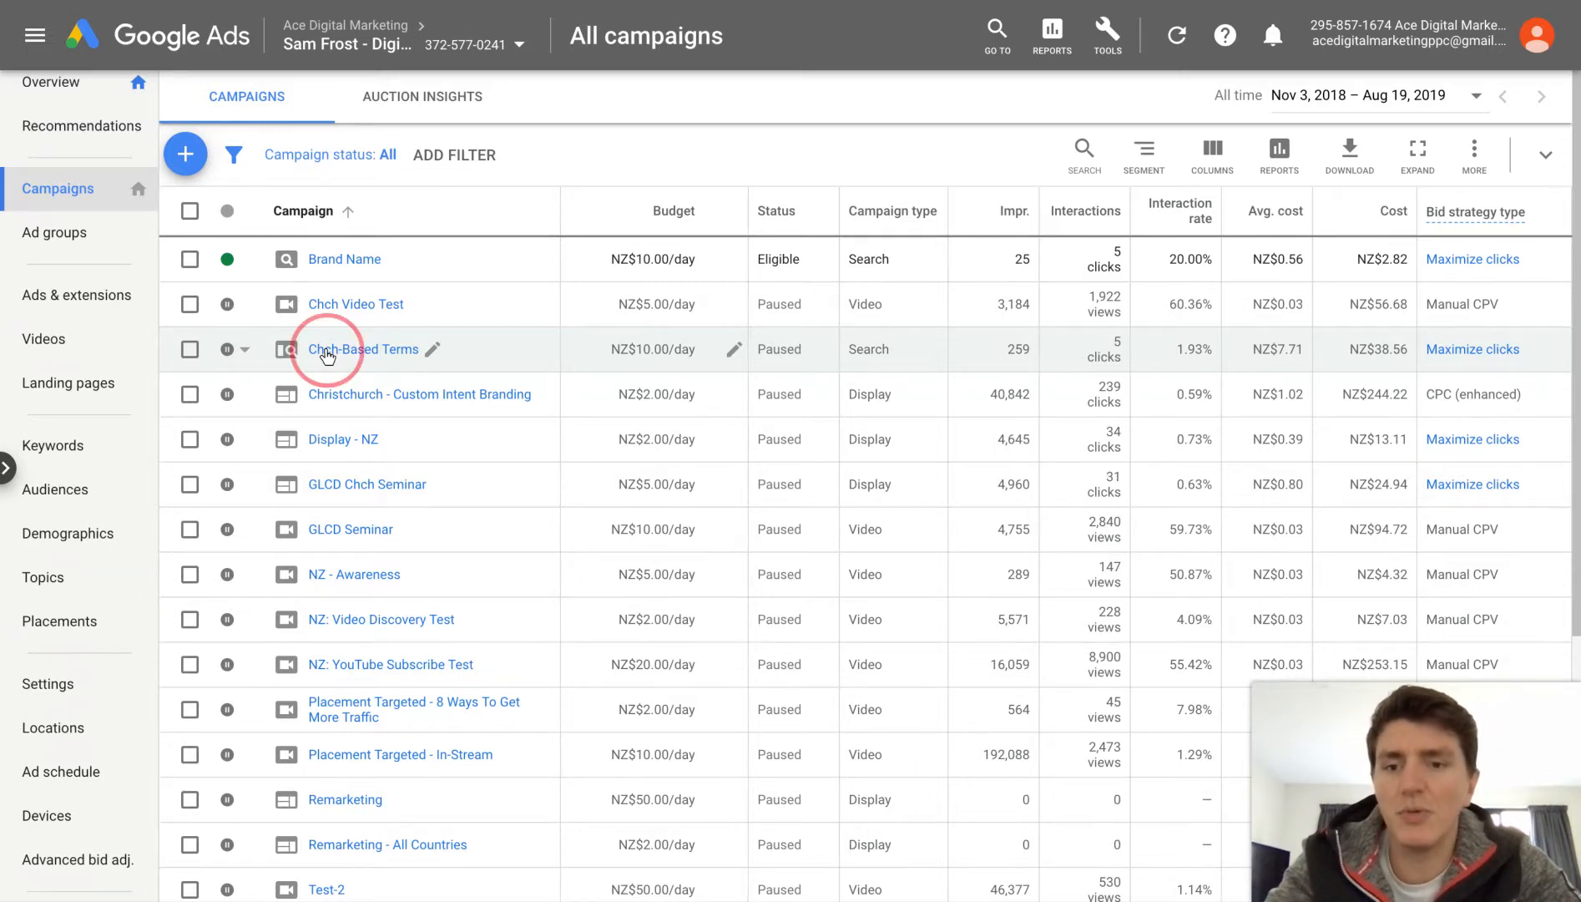
{"action": "left_click", "coordinate": [364, 349]}
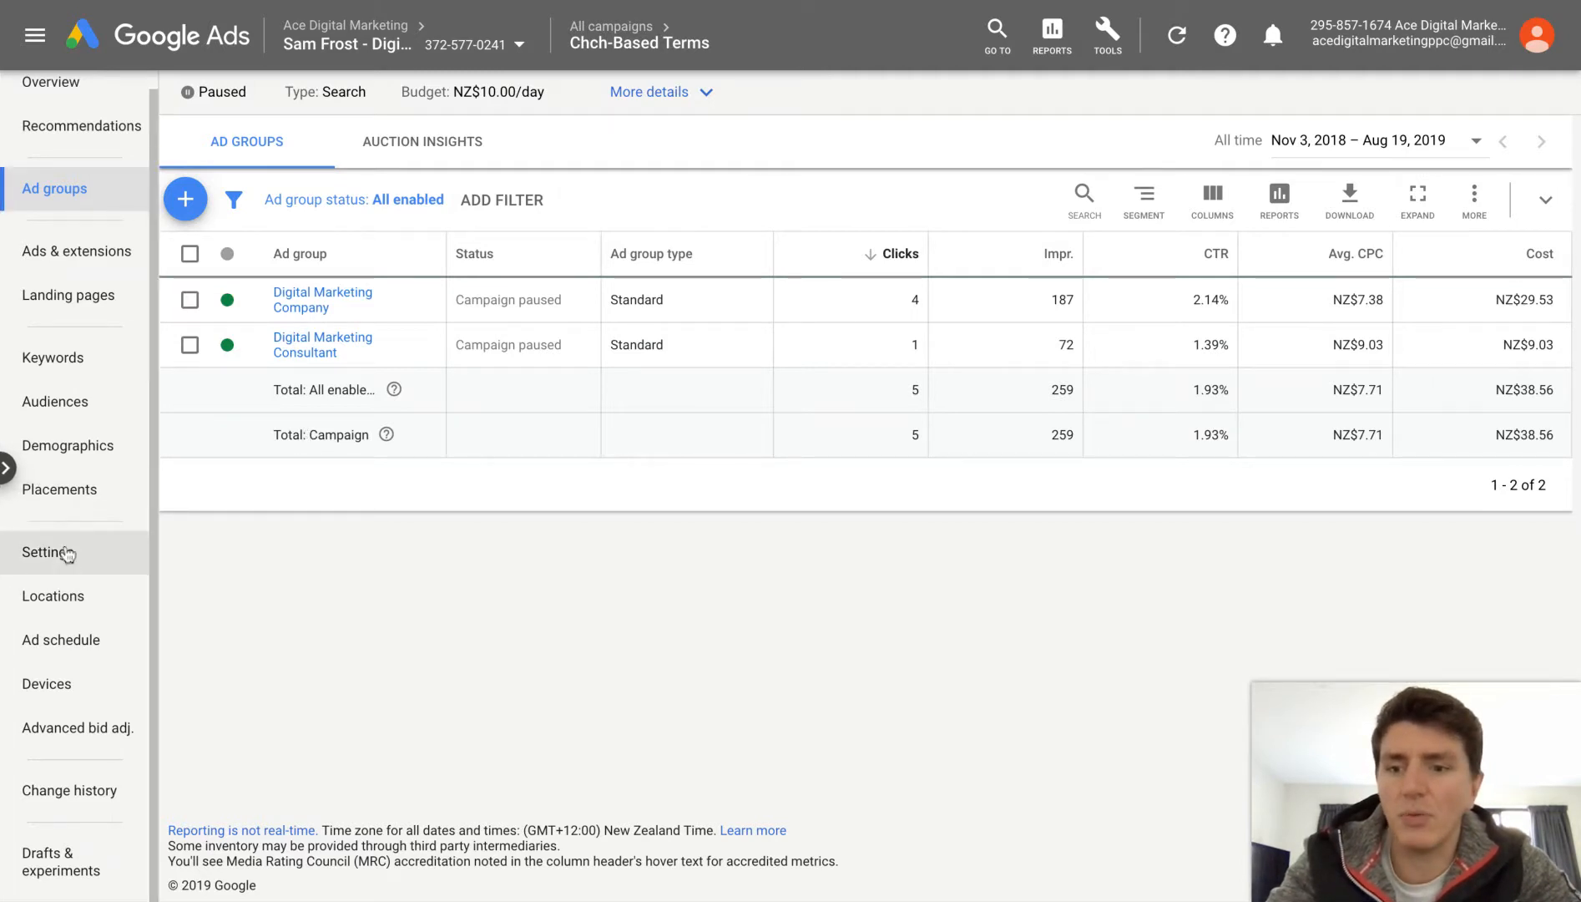
{"action": "left_click", "coordinate": [48, 551]}
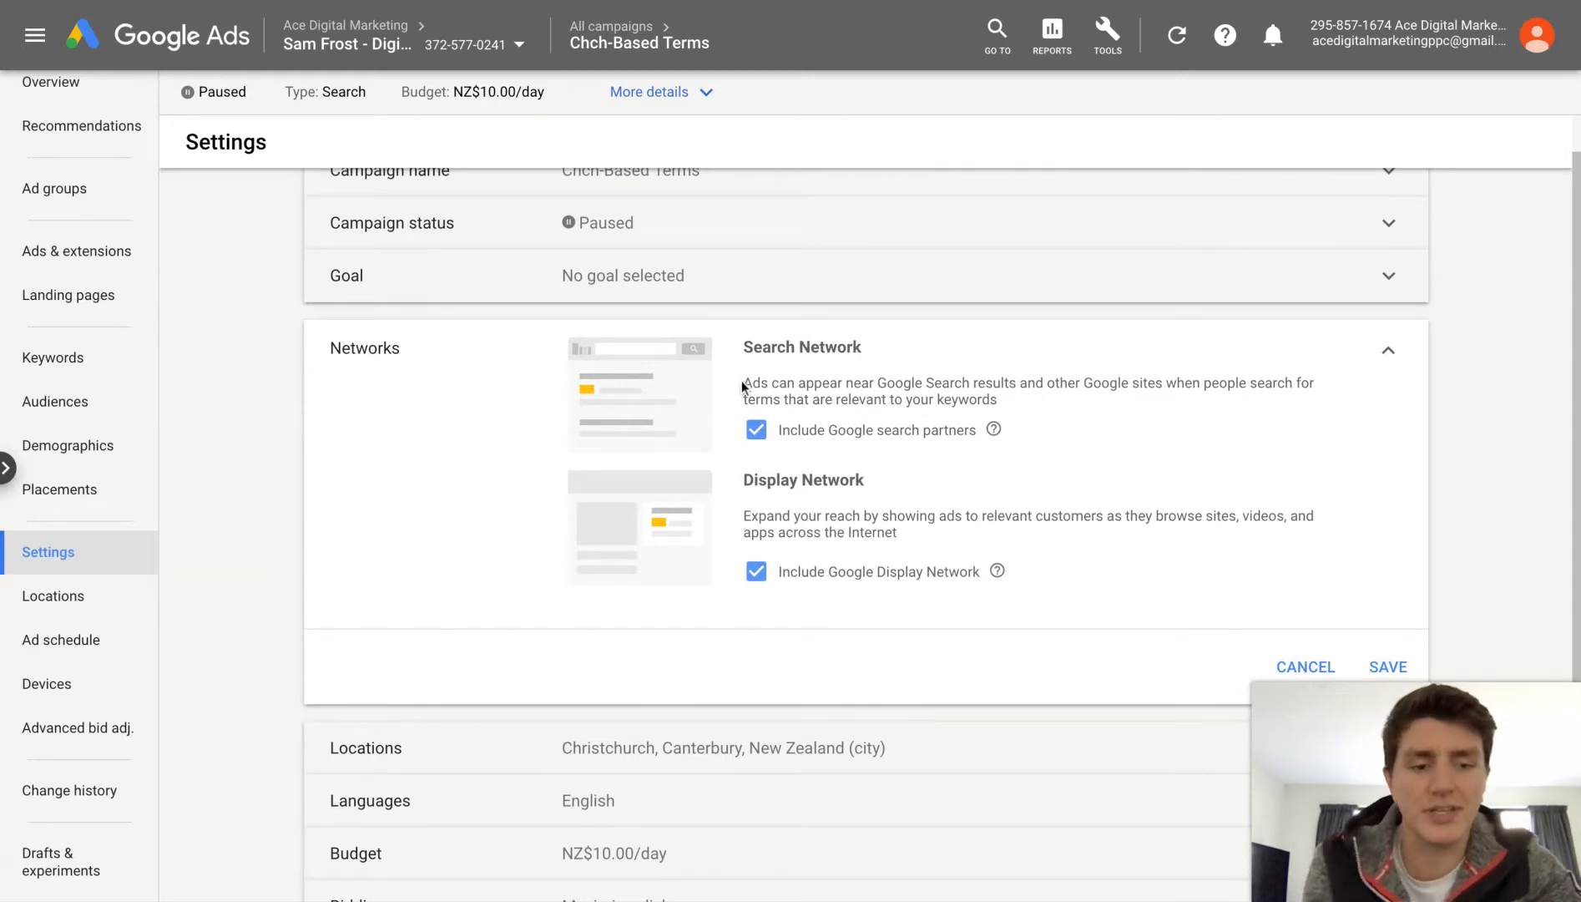
{"action": "mouse_move", "coordinate": [772, 415]}
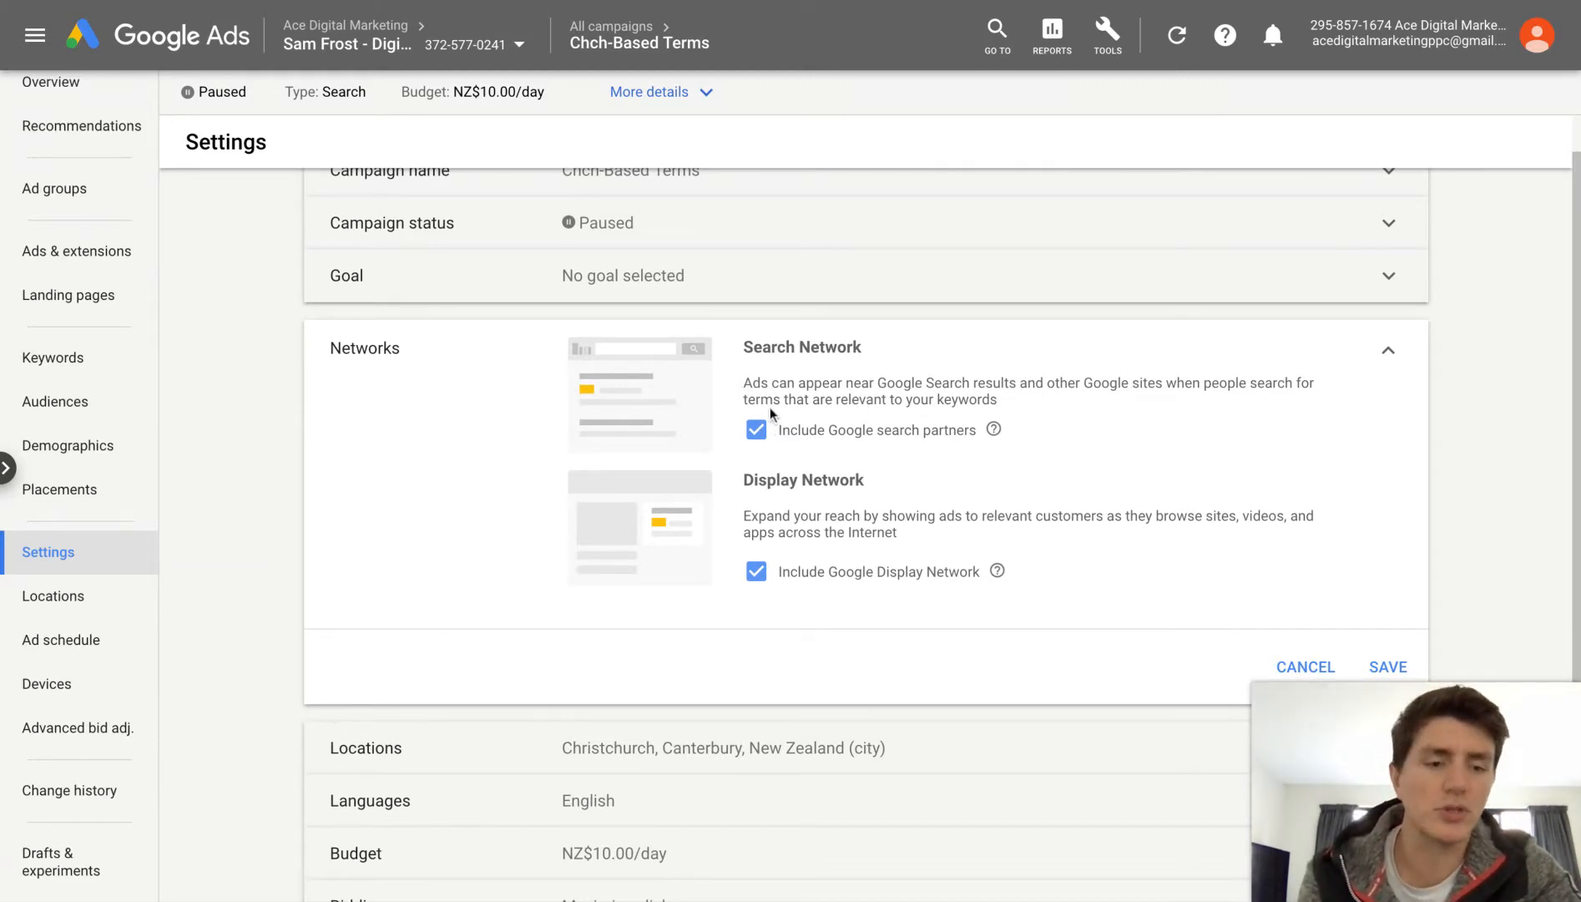
{"action": "mouse_move", "coordinate": [612, 582]}
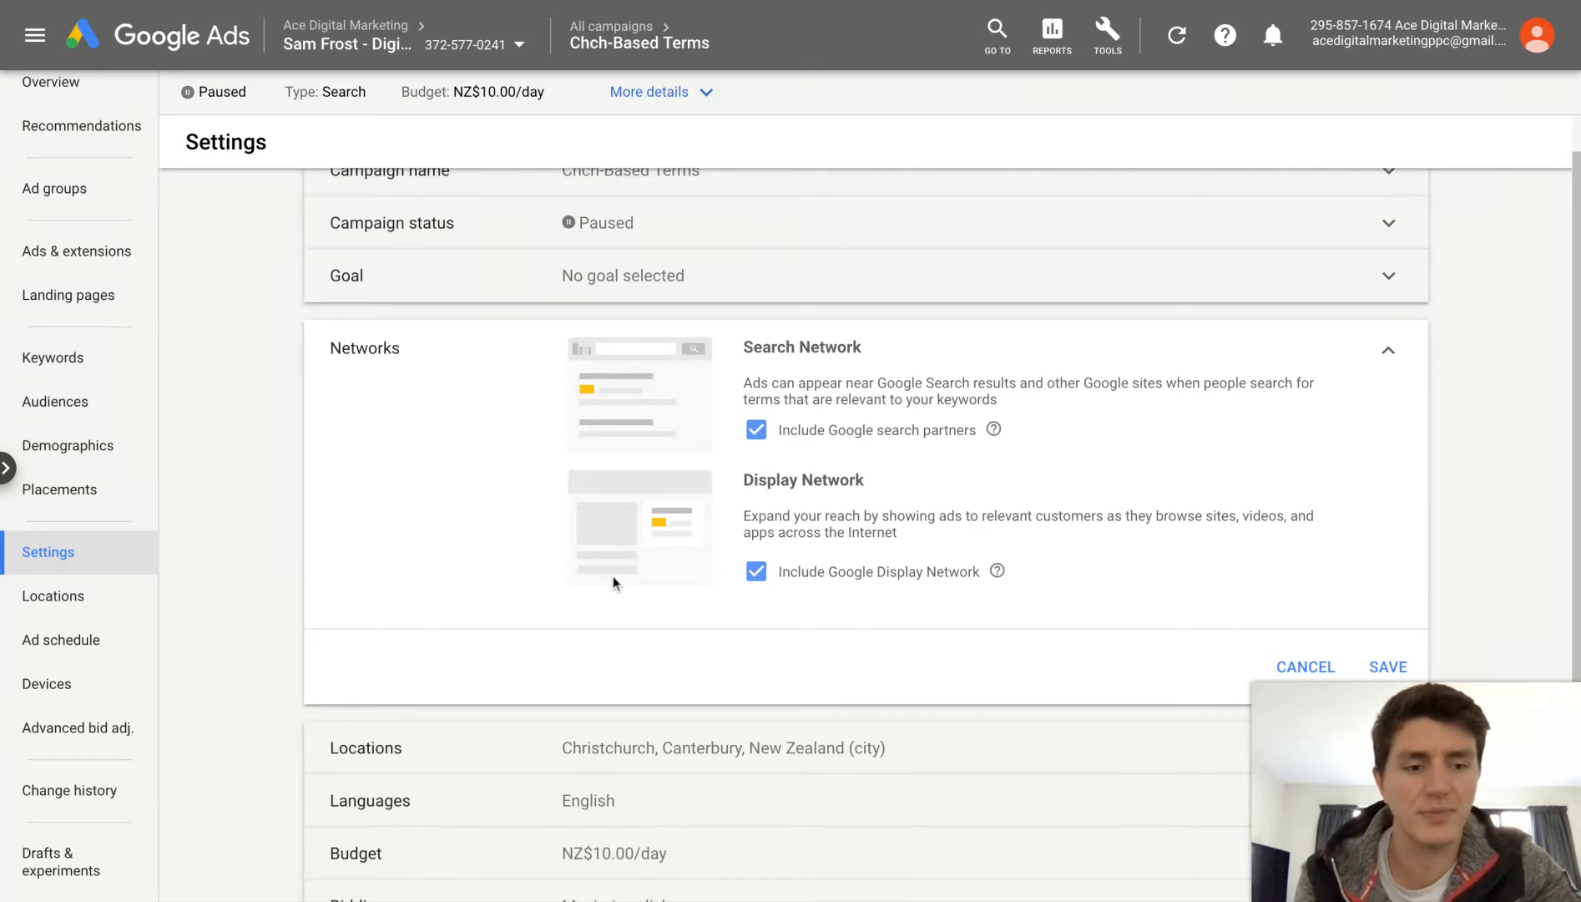
{"action": "mouse_move", "coordinate": [743, 514]}
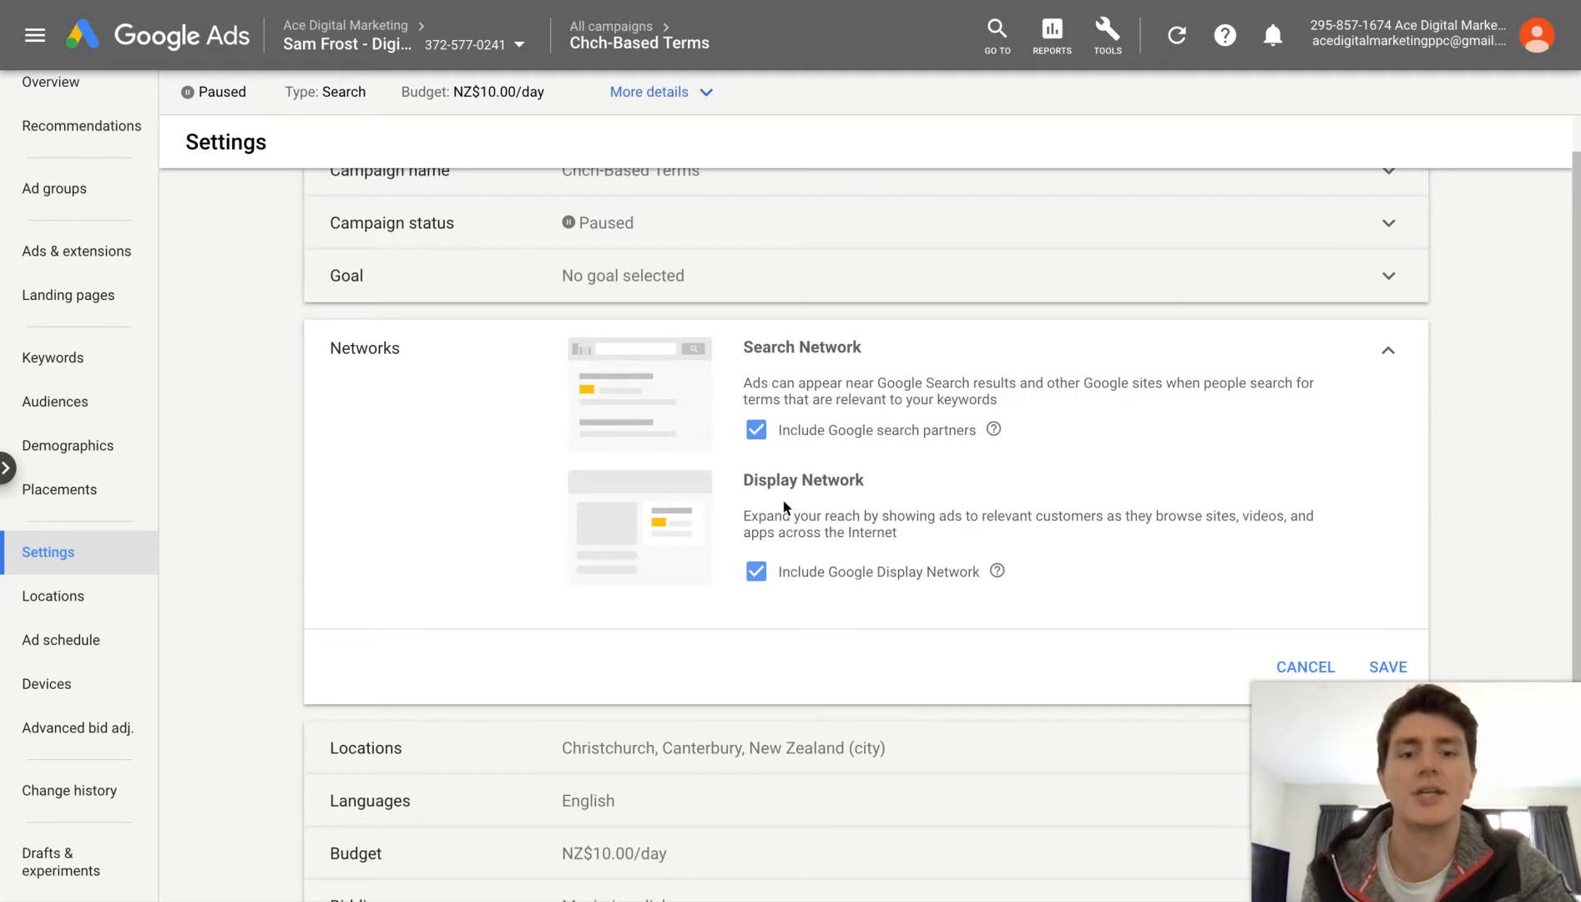
{"action": "mouse_move", "coordinate": [975, 508]}
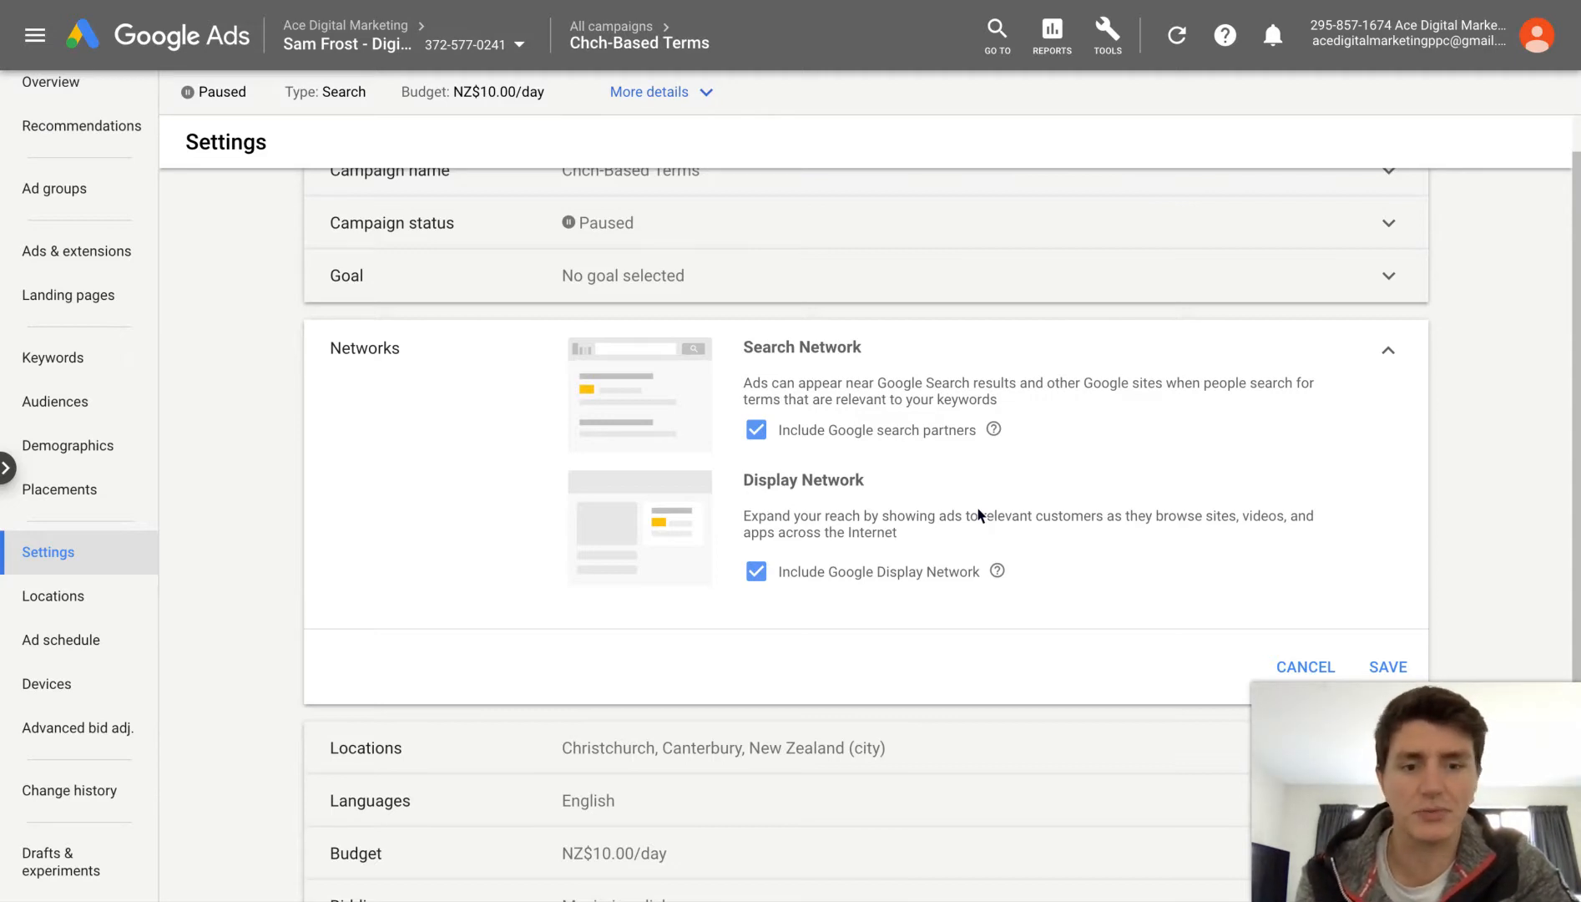
{"action": "mouse_move", "coordinate": [868, 549]}
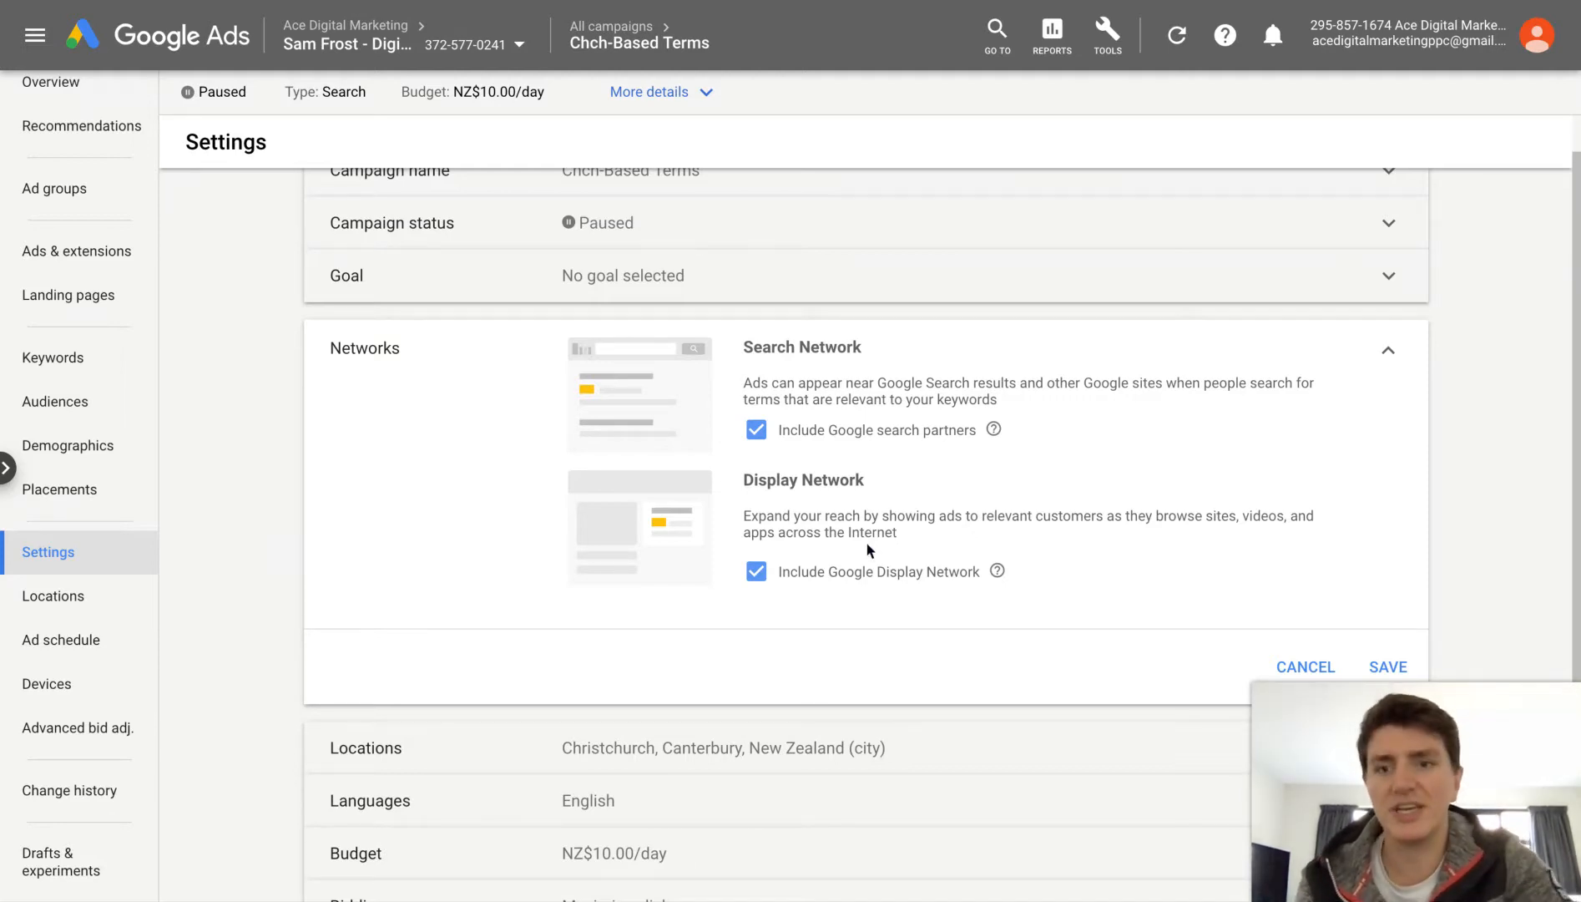
- Uncheck 'Include Google Display Network' under Networks for Chch-Based Terms
{"action": "scroll", "scroll_direction": "down", "scroll_amount": 3}
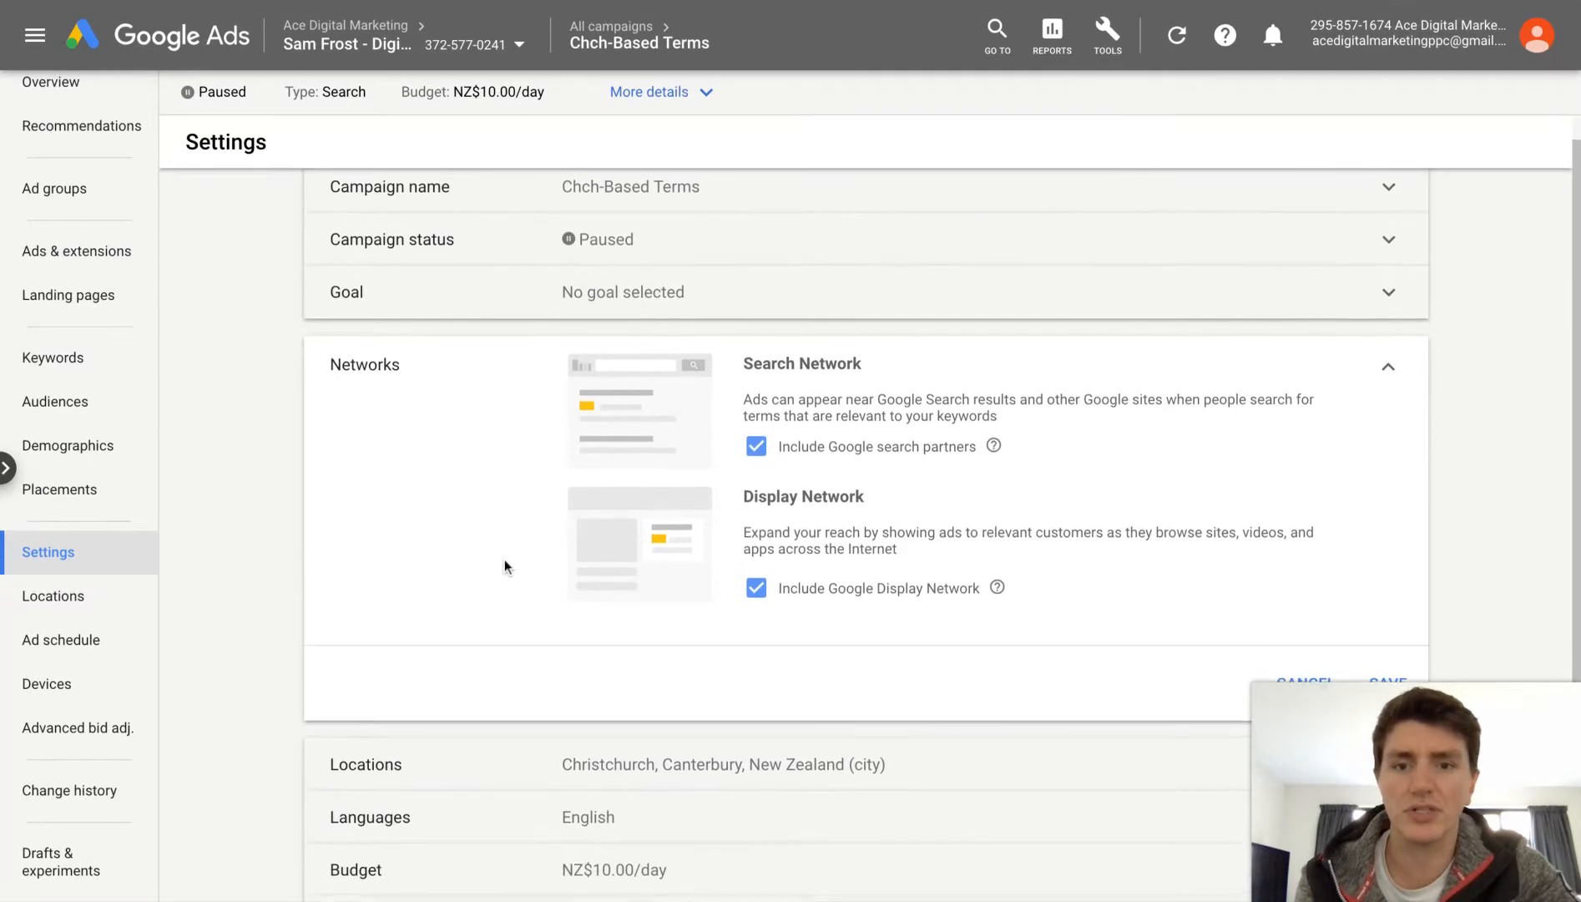
{"action": "scroll", "scroll_direction": "down", "scroll_amount": 3}
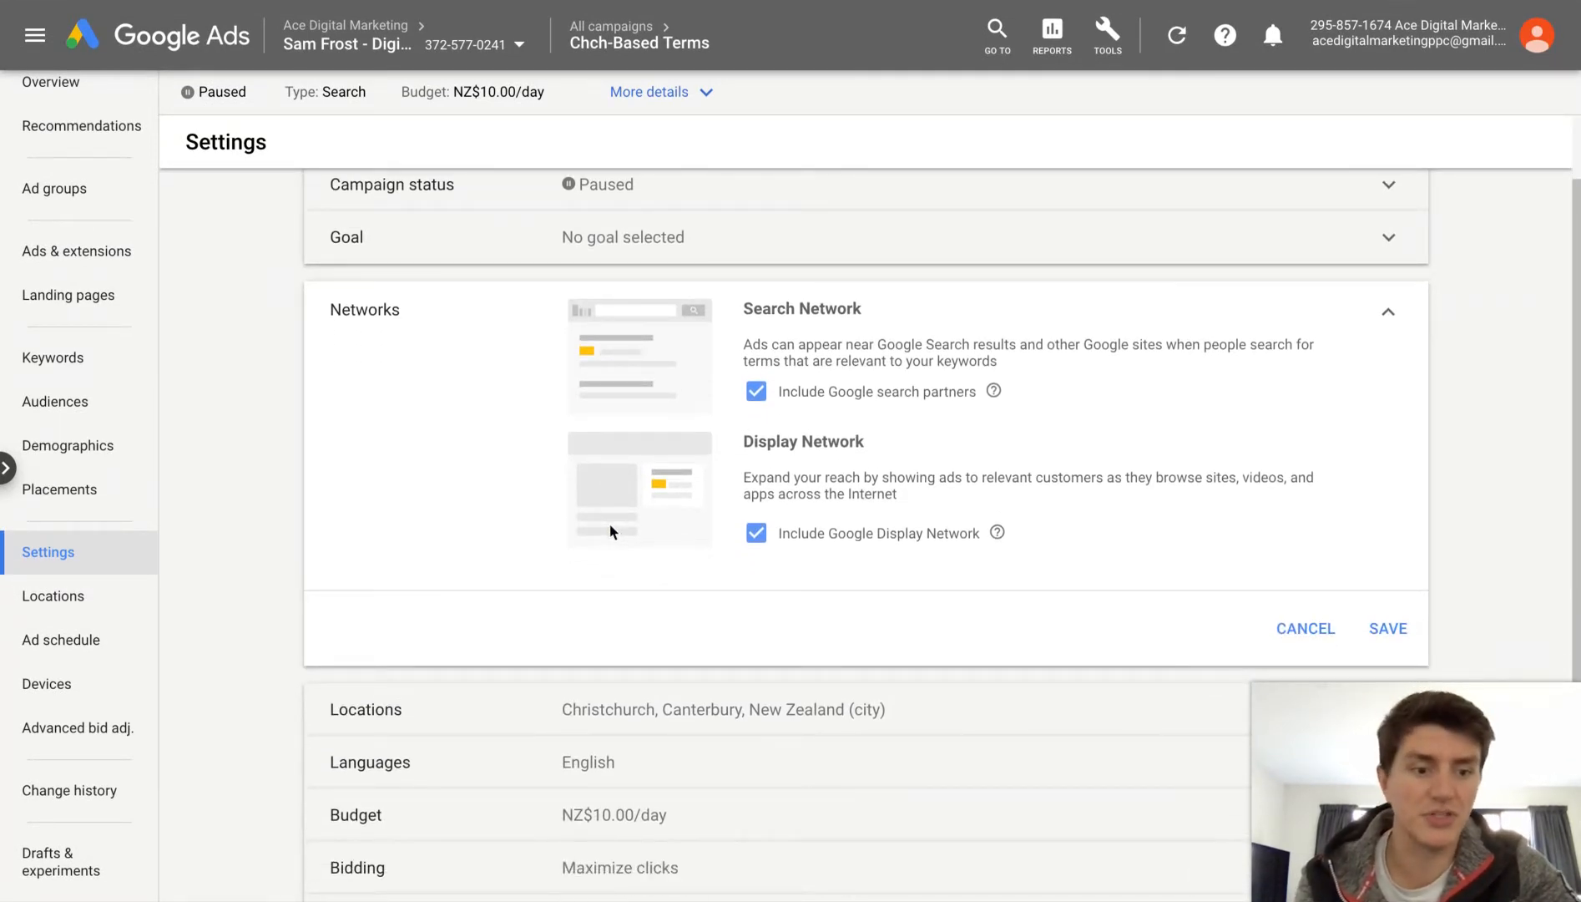
{"action": "left_click", "coordinate": [755, 533]}
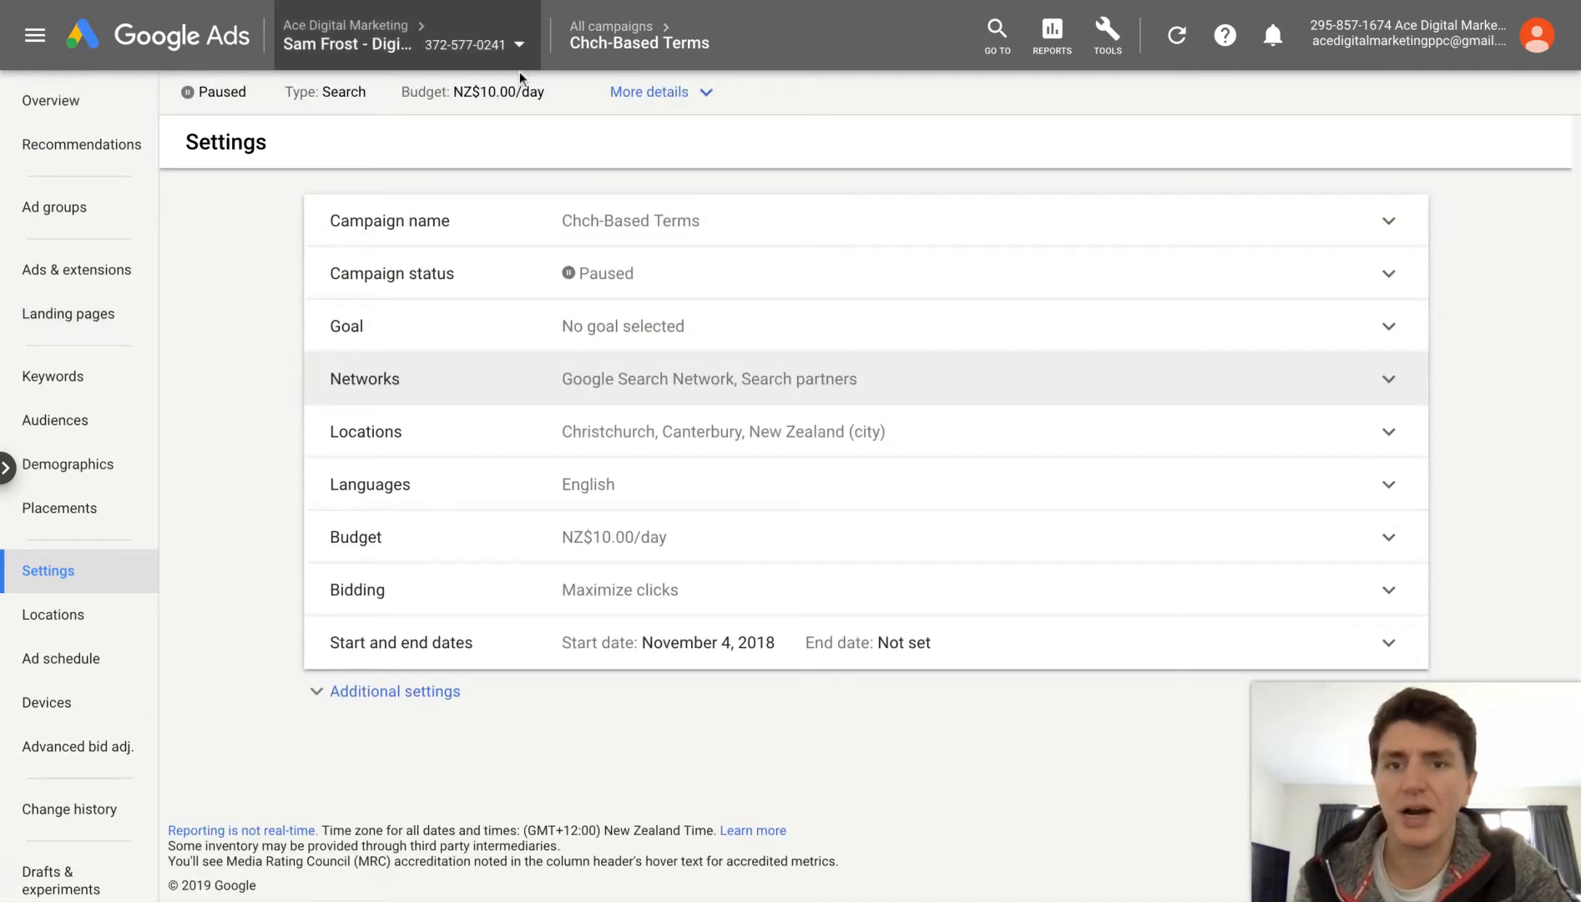
- Return to the All campaigns list via the breadcrumb
{"action": "left_click", "coordinate": [612, 25]}
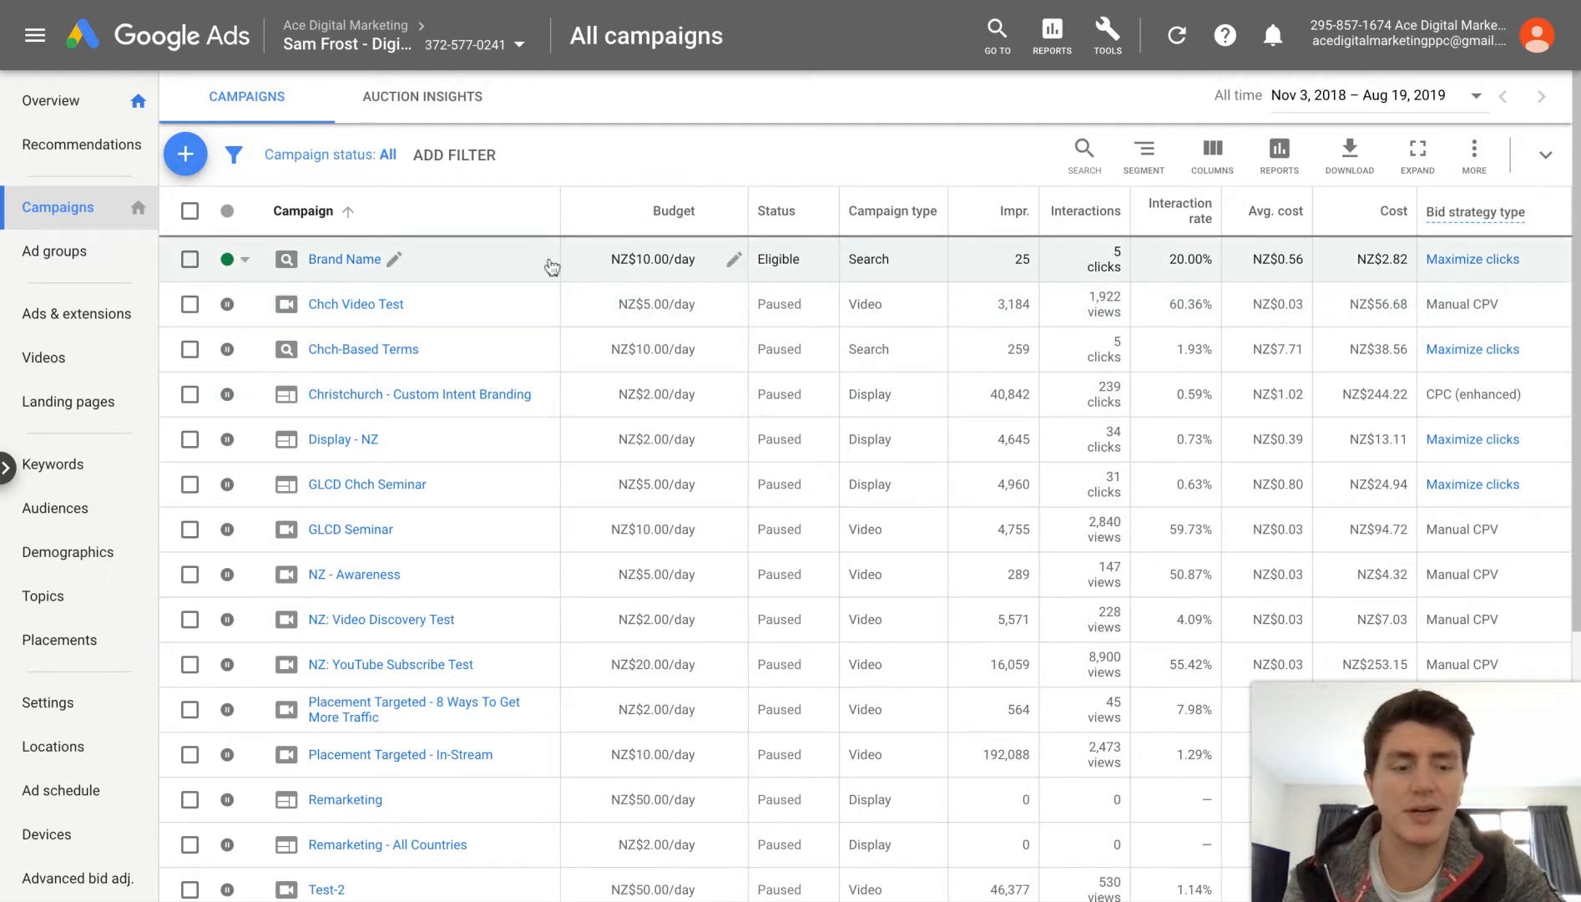
{"action": "mouse_move", "coordinate": [568, 273]}
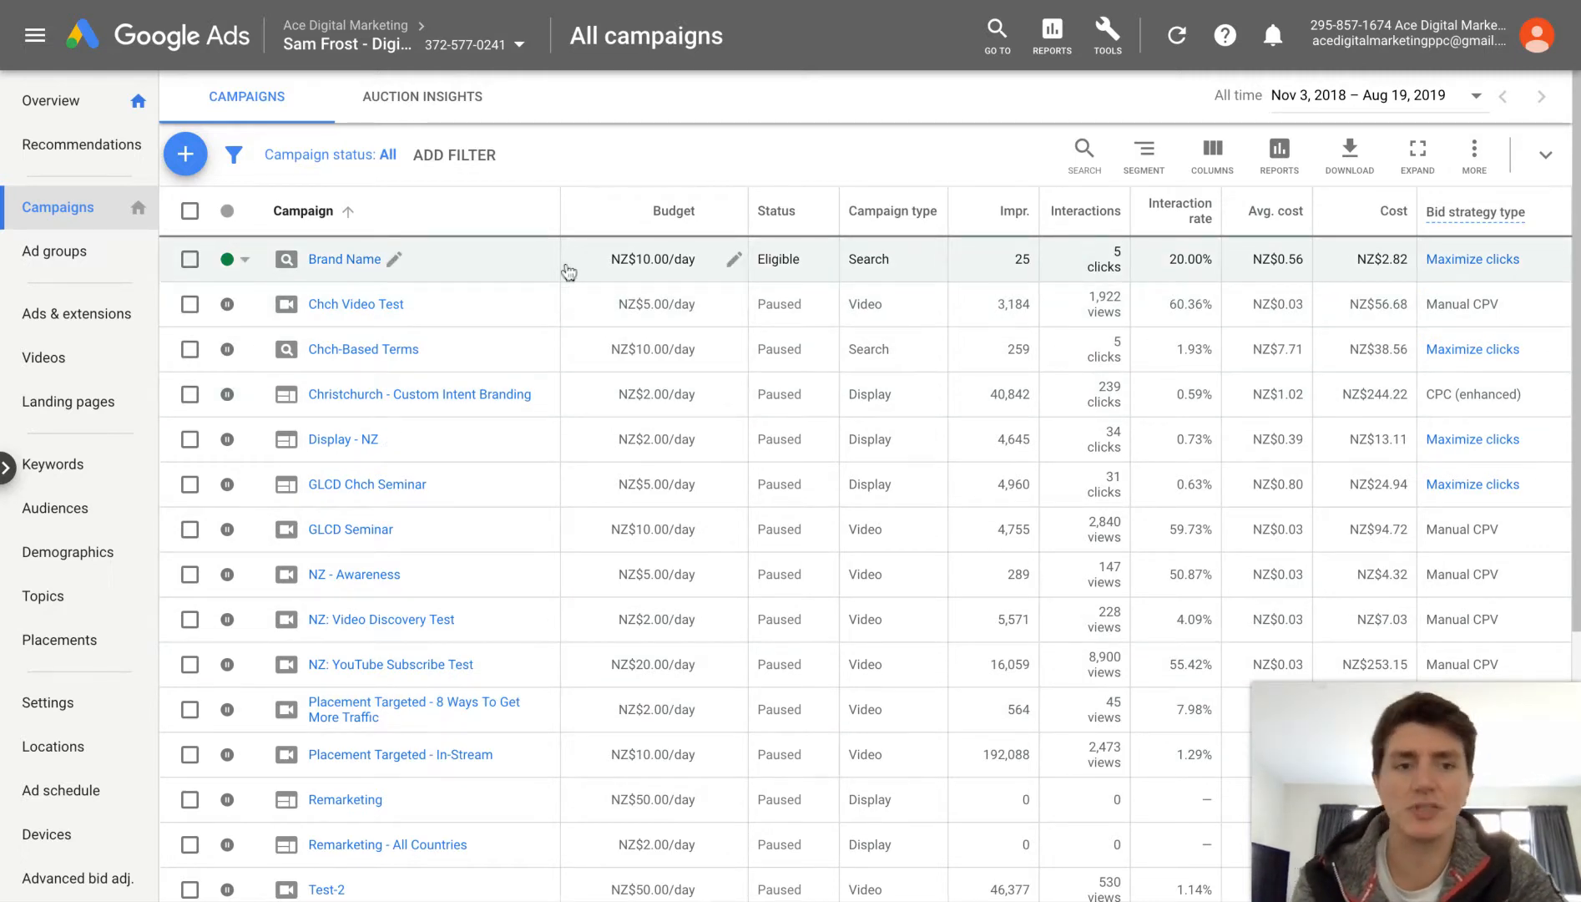